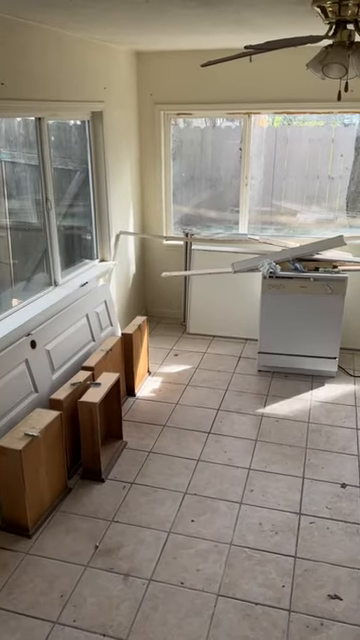
{"action": "mouse_move", "coordinate": [180, 320]}
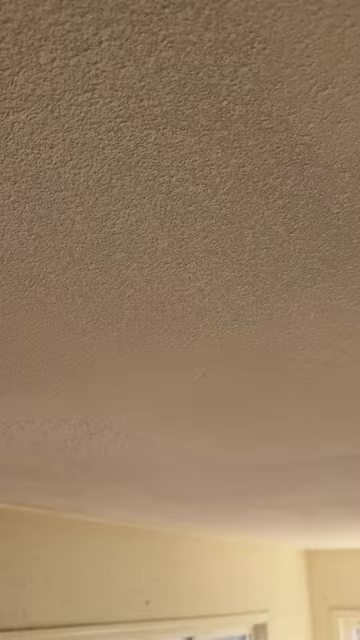
{"action": "mouse_move", "coordinate": [180, 320]}
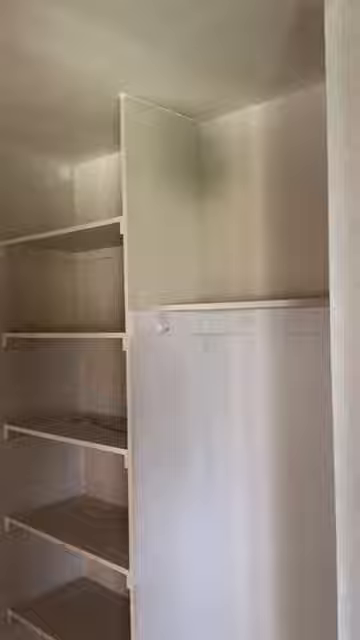
{"action": "mouse_move", "coordinate": [180, 320]}
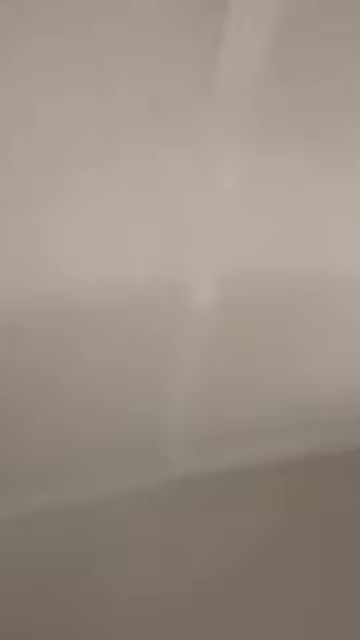